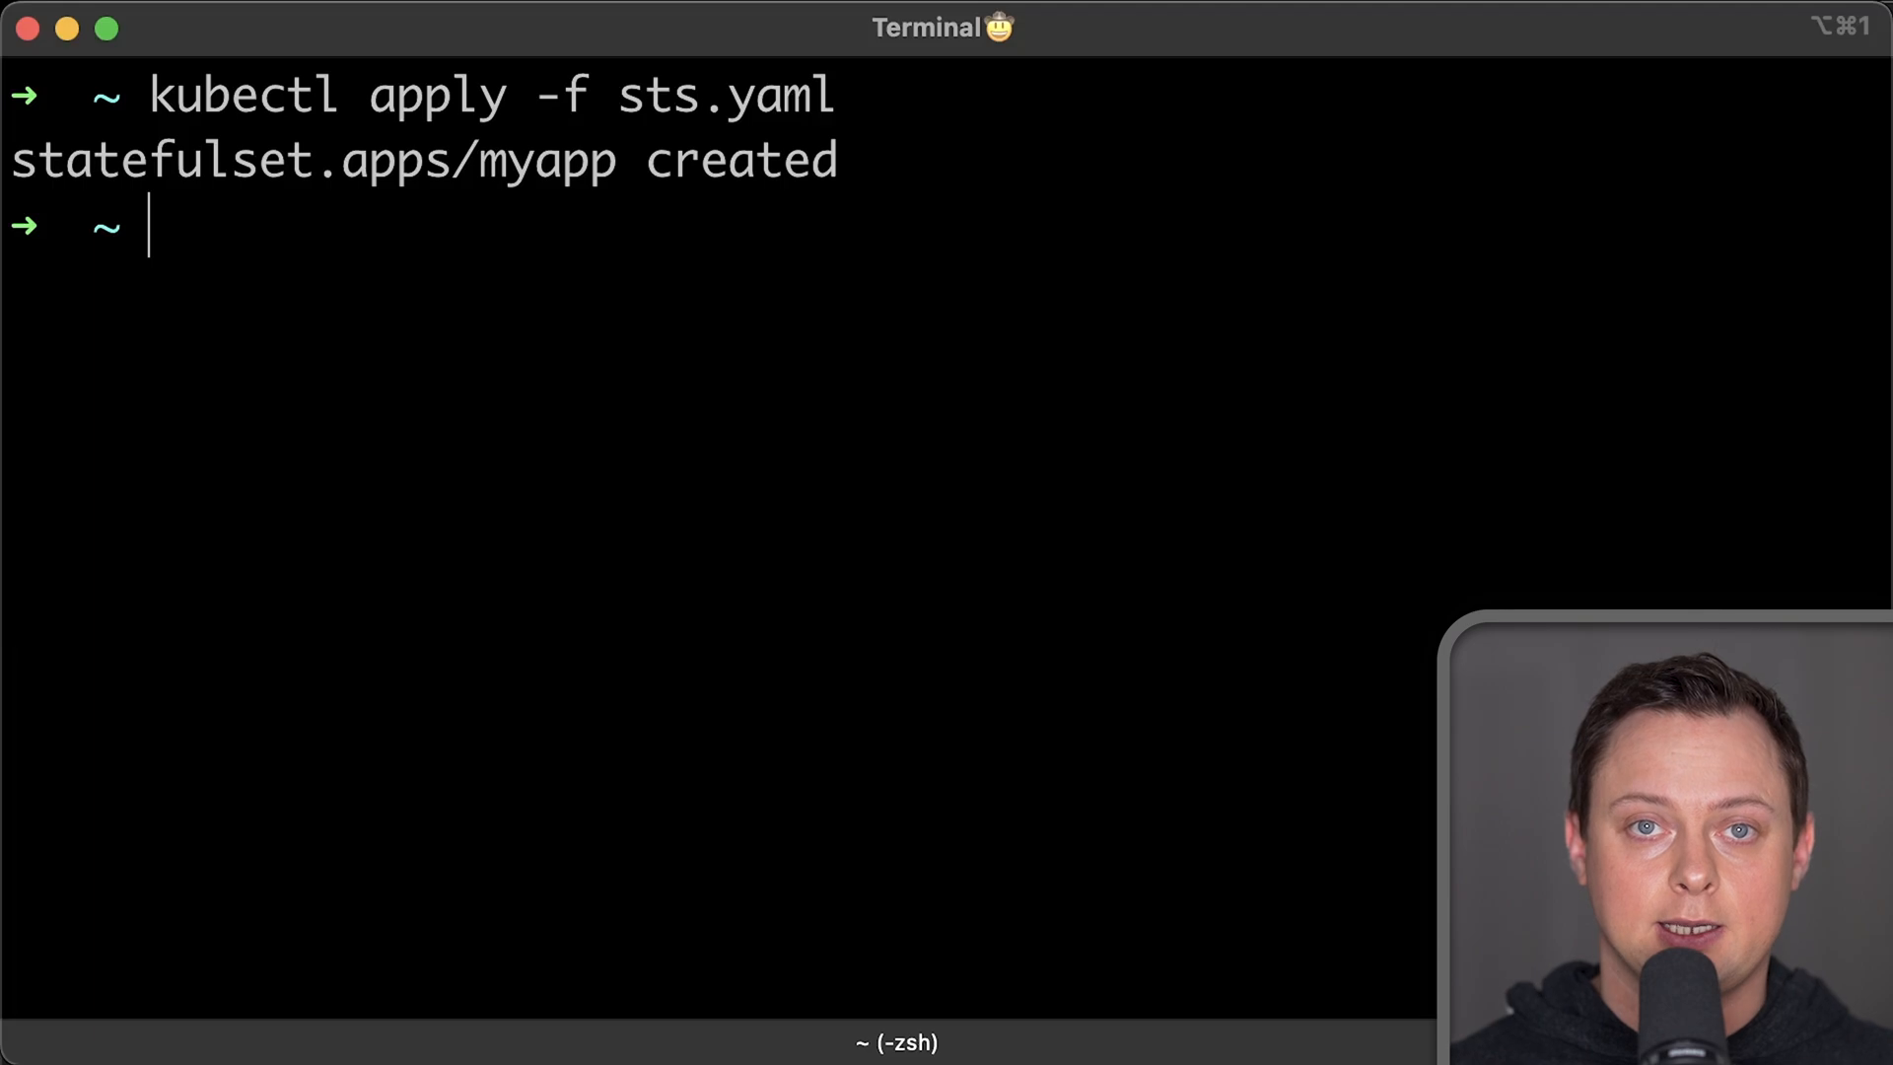
# - List pods to find myapp-0 Pending and describe its data-myapp-0 volume claim
pyautogui.write('kubectl get pods')
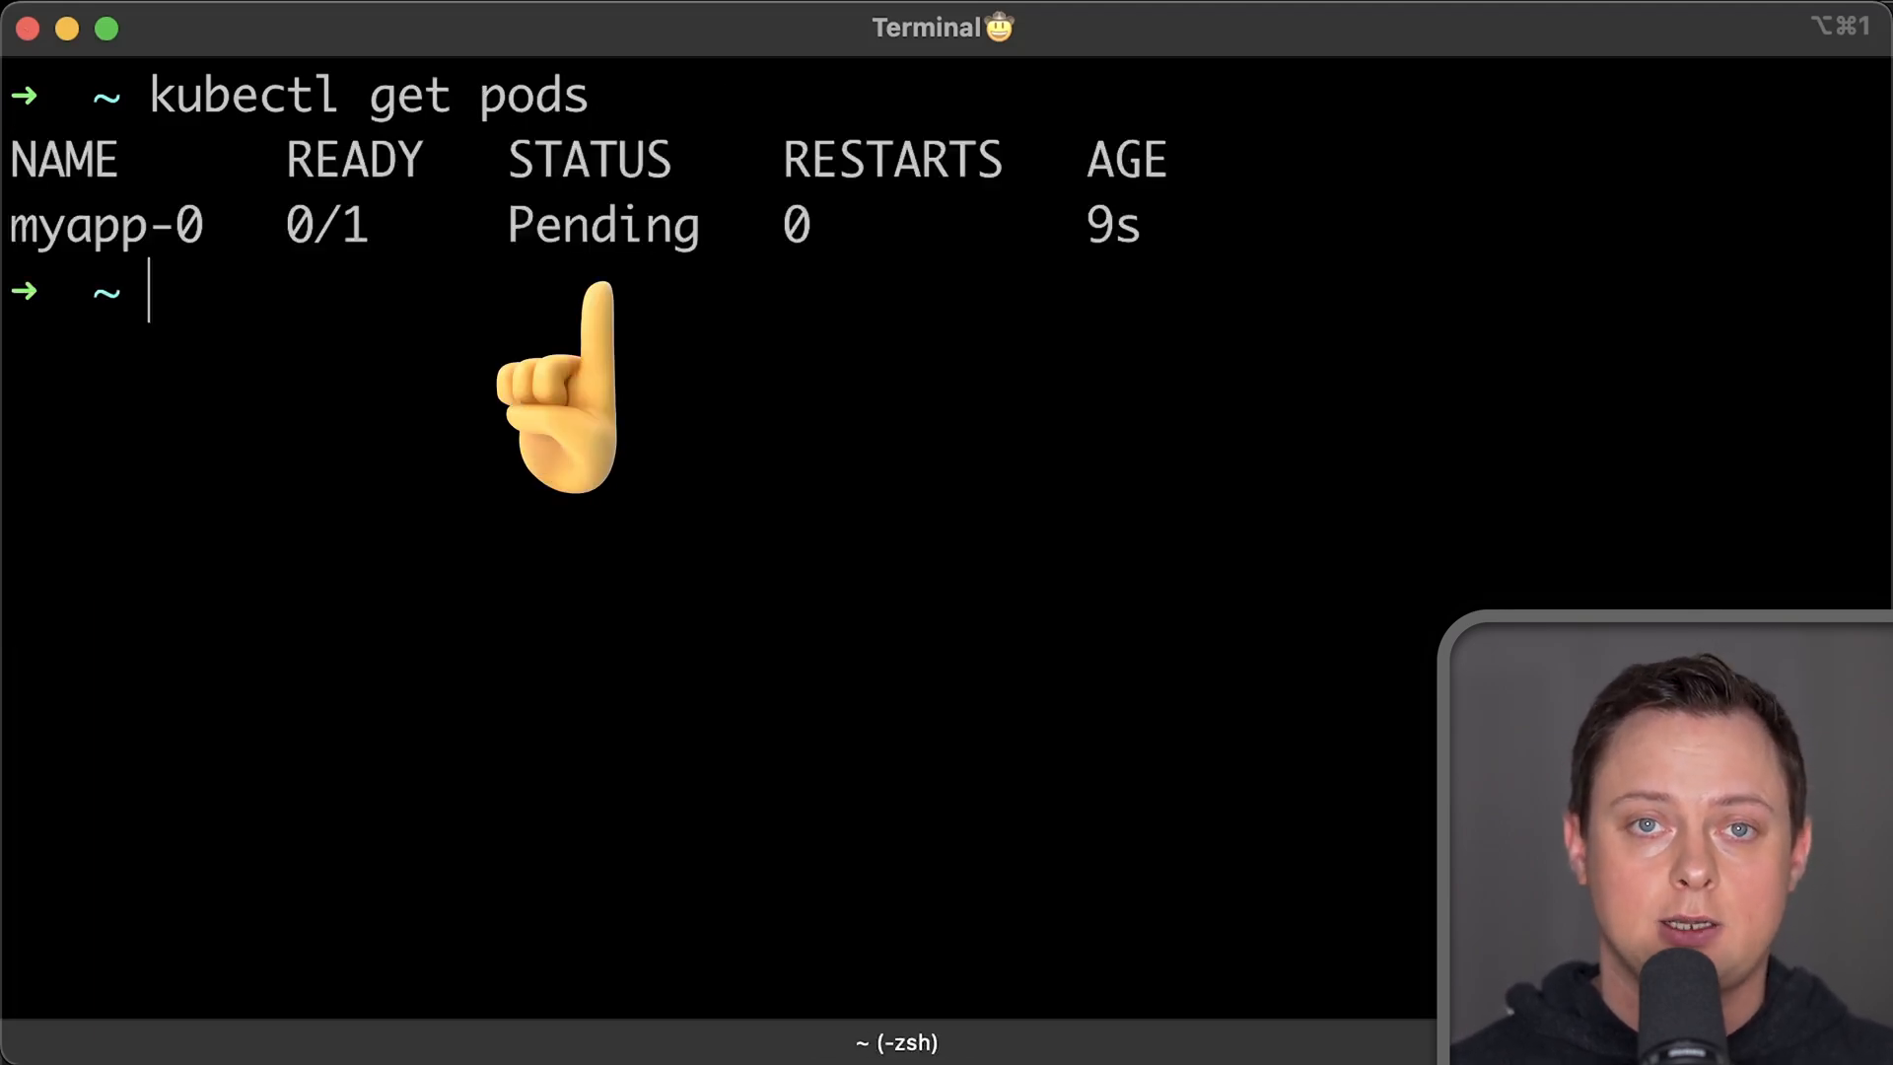
pyautogui.write('kubectl describe pvc data-myapp-0')
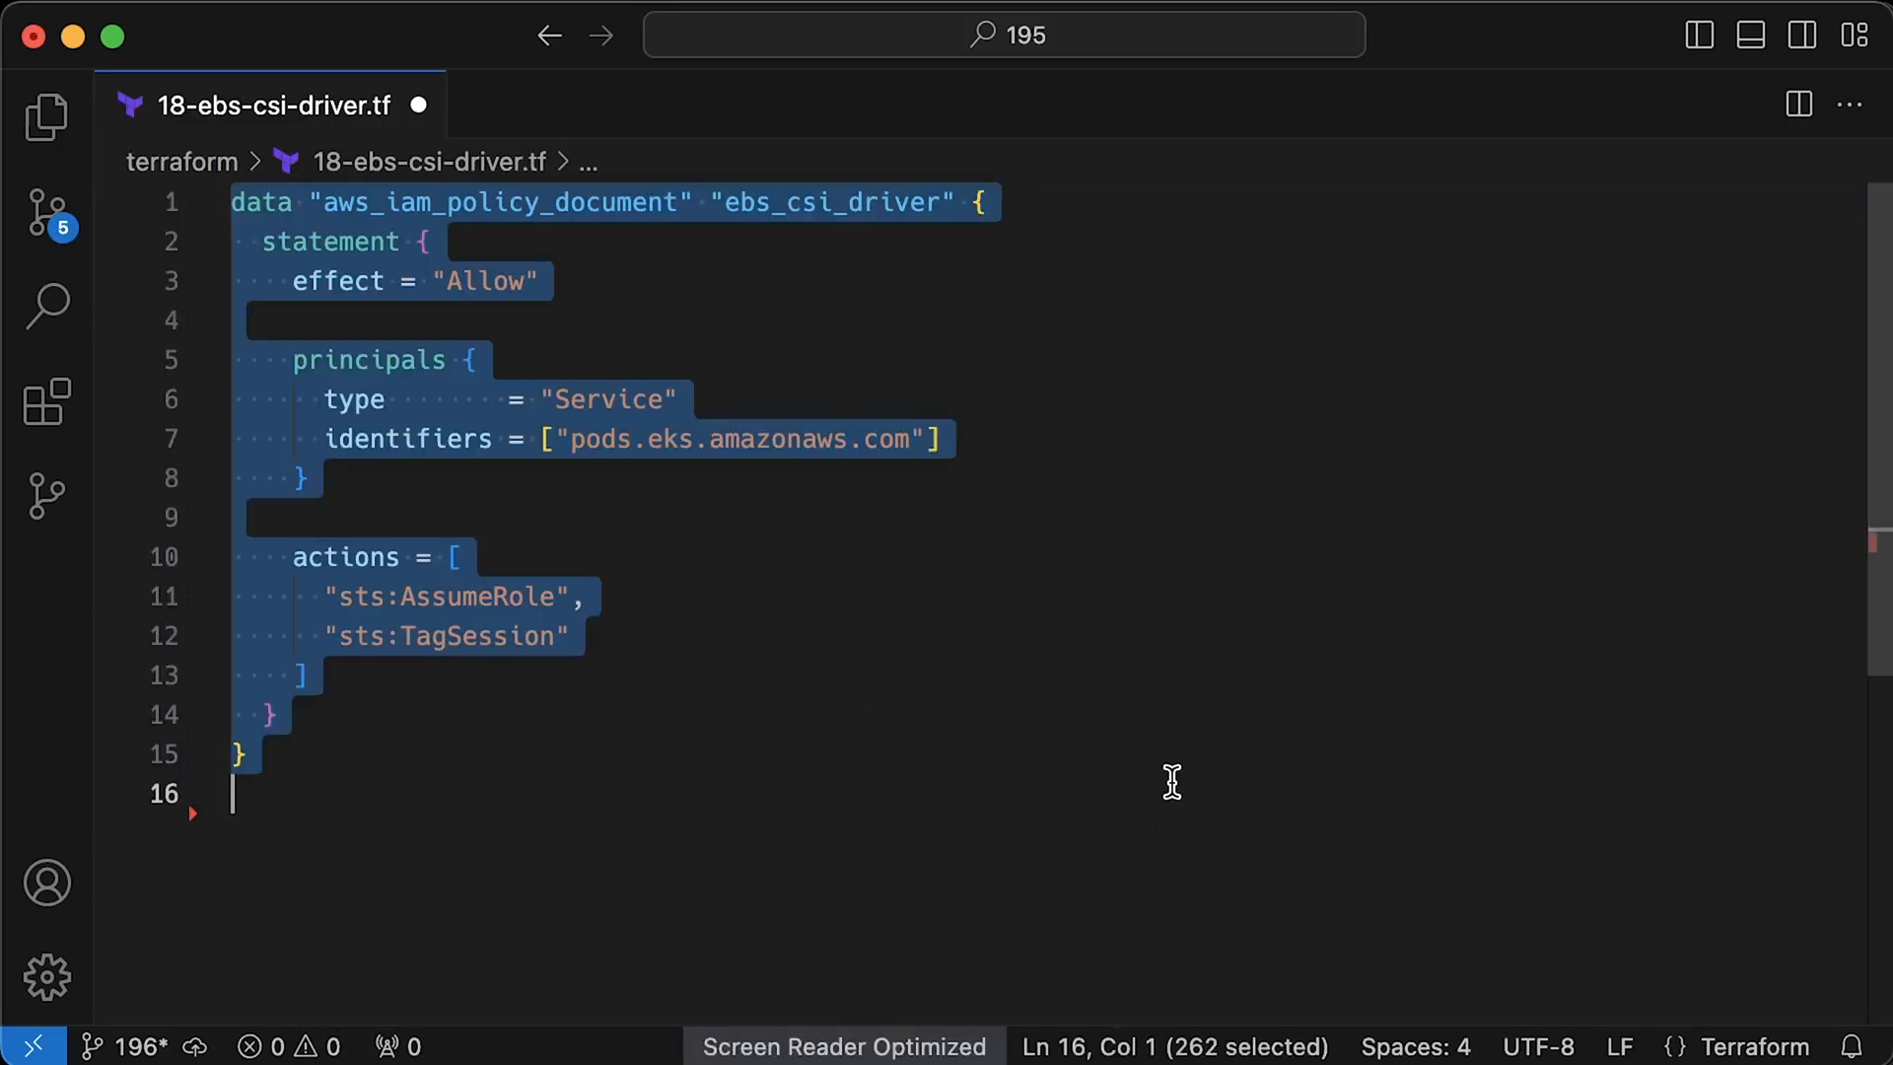
# - Add the ebs_csi_driver IAM role, its AmazonEBSCSIDriverPolicy attachment, and the optional encryption policy block
pyautogui.click(1294, 804)
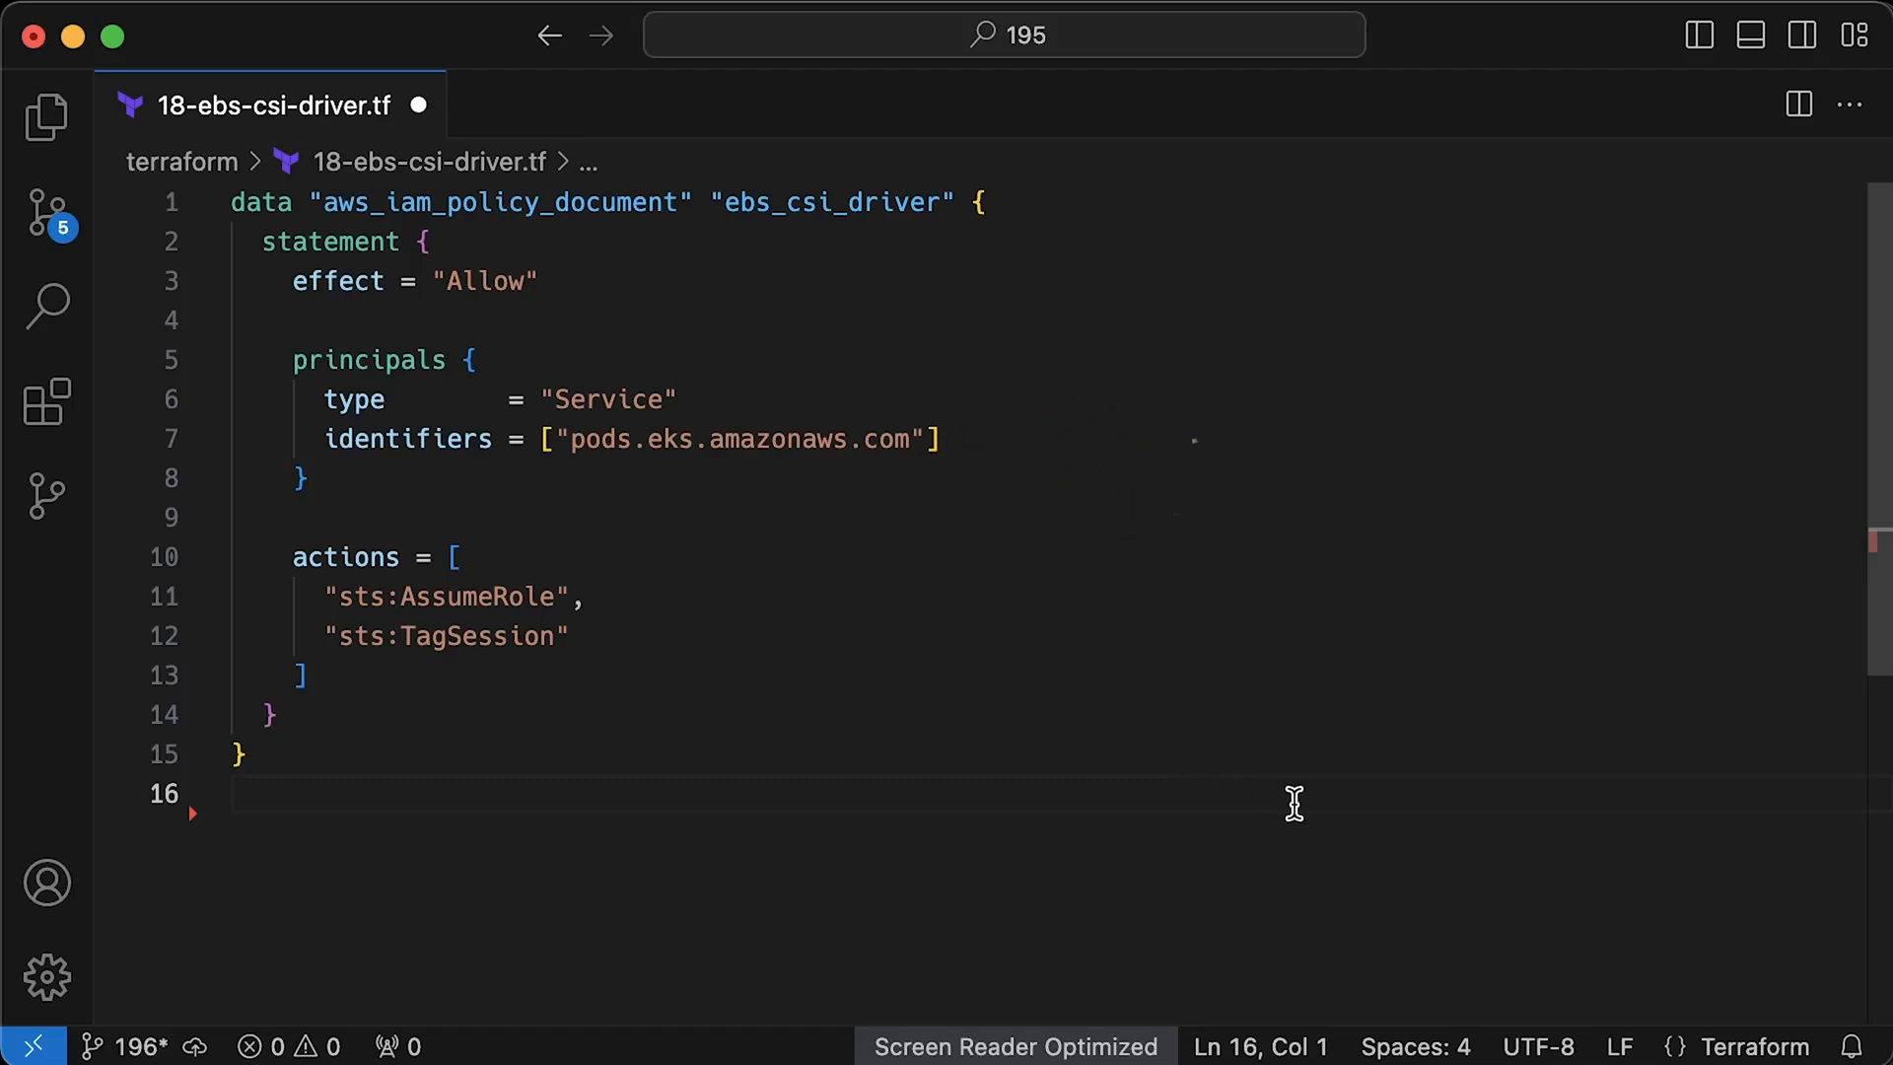
pyautogui.write('resource "aws_iam_role" "ebs_csi_driver" {')
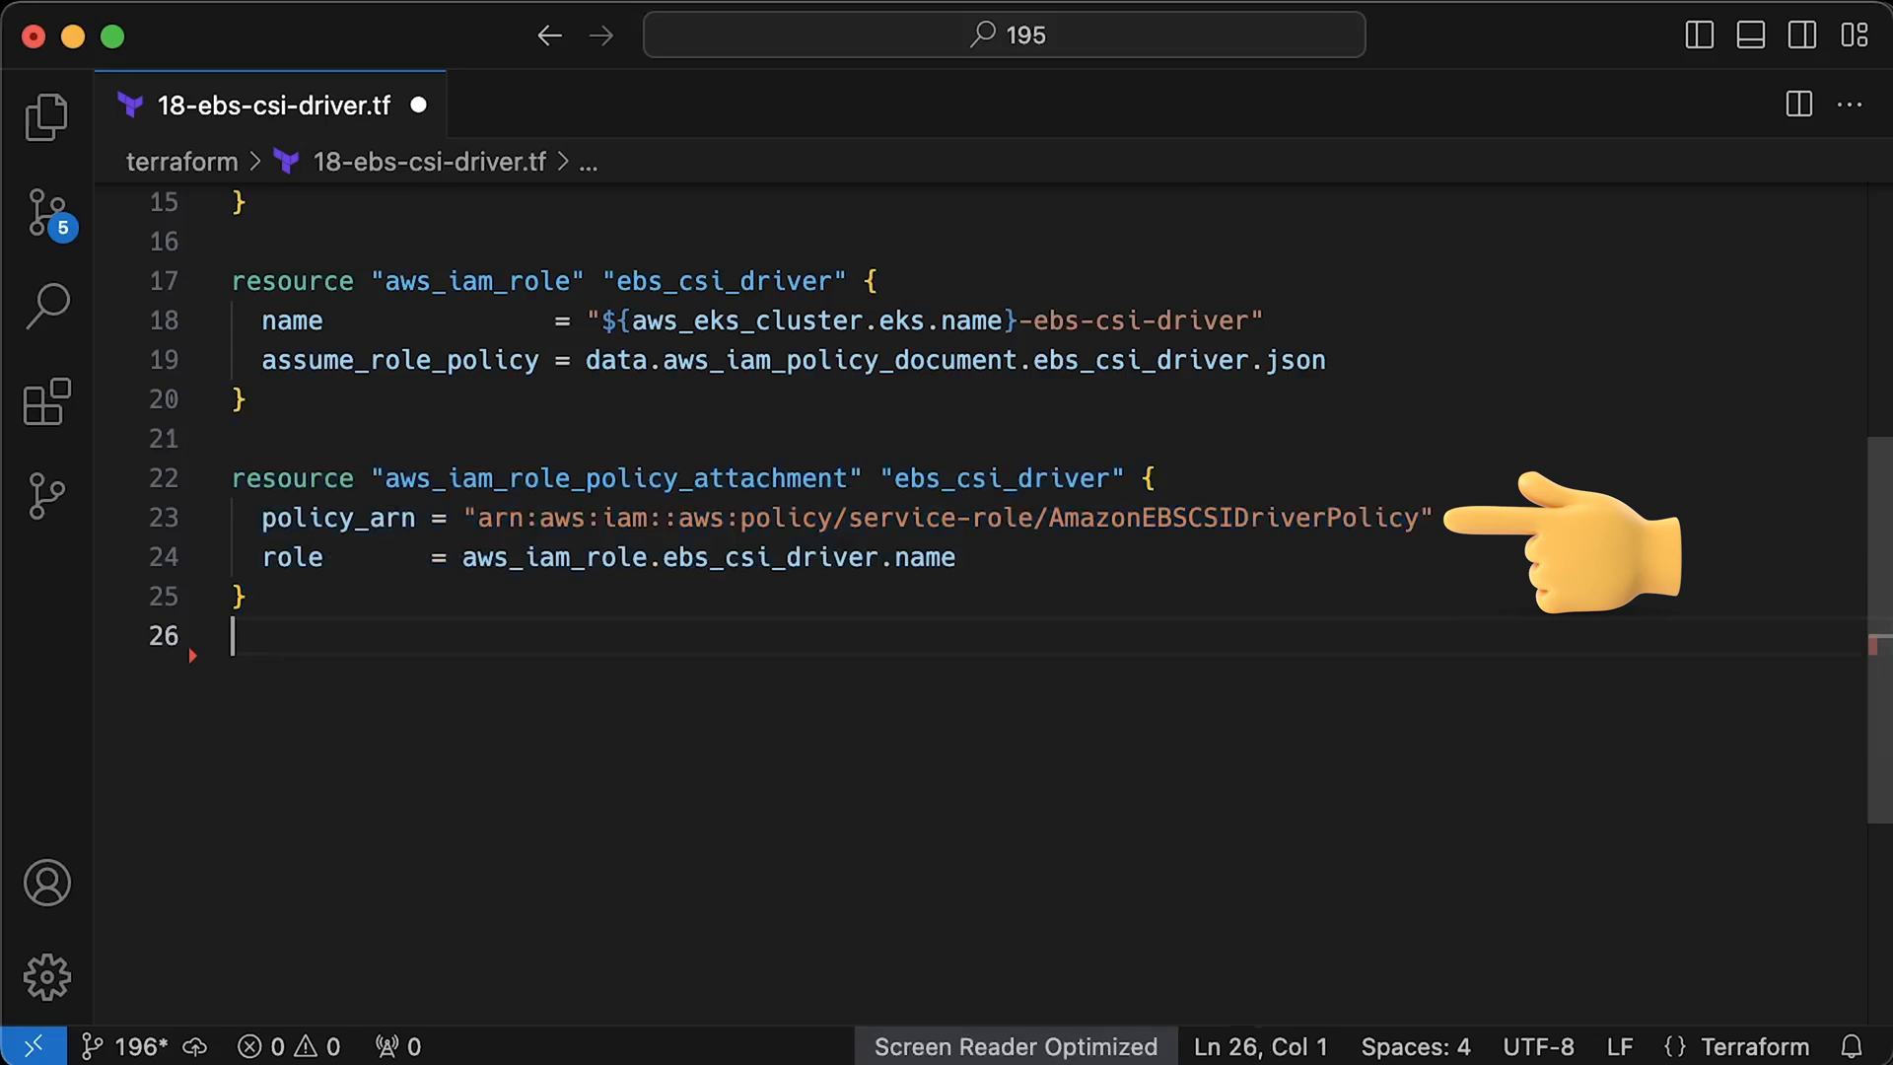
pyautogui.press('cmd+v')
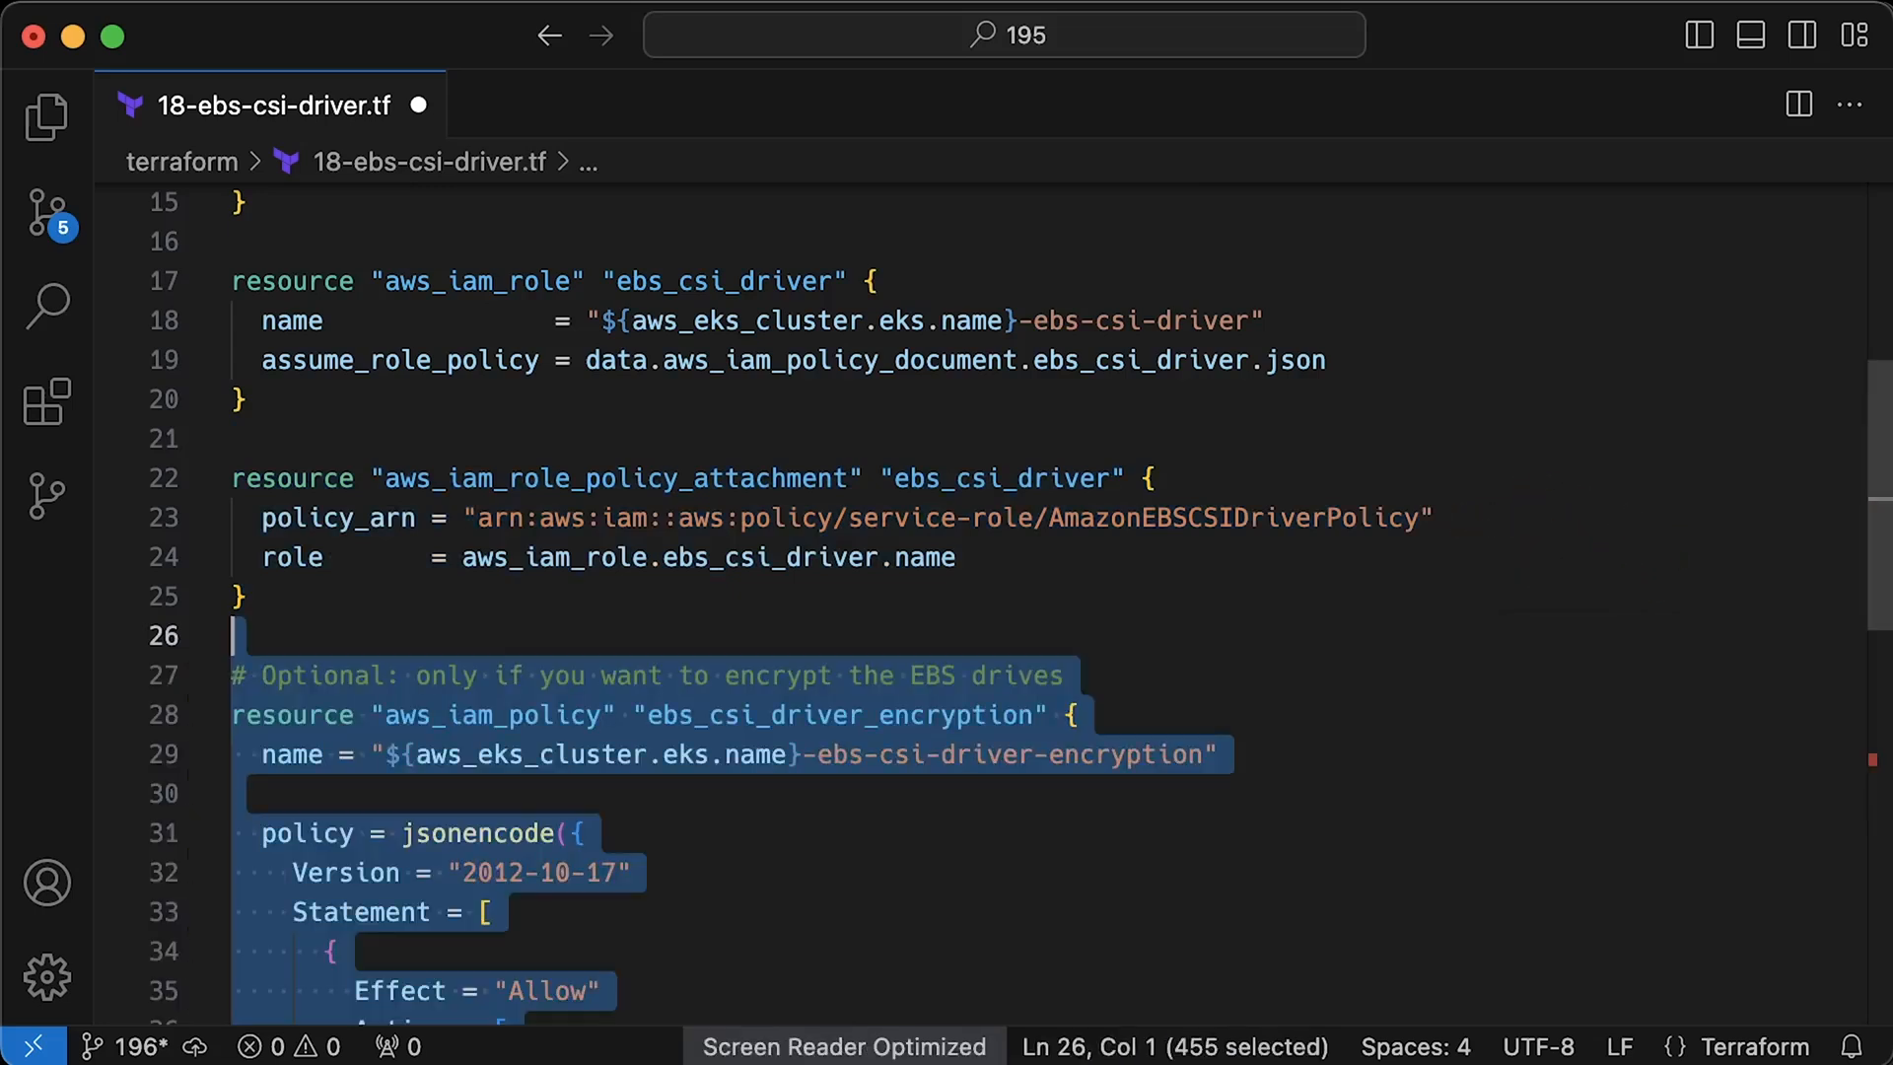
# - Add the aws_eks_pod_identity_association linking ebs-csi-controller-sa to the ebs_csi_driver role
pyautogui.scroll(-3)
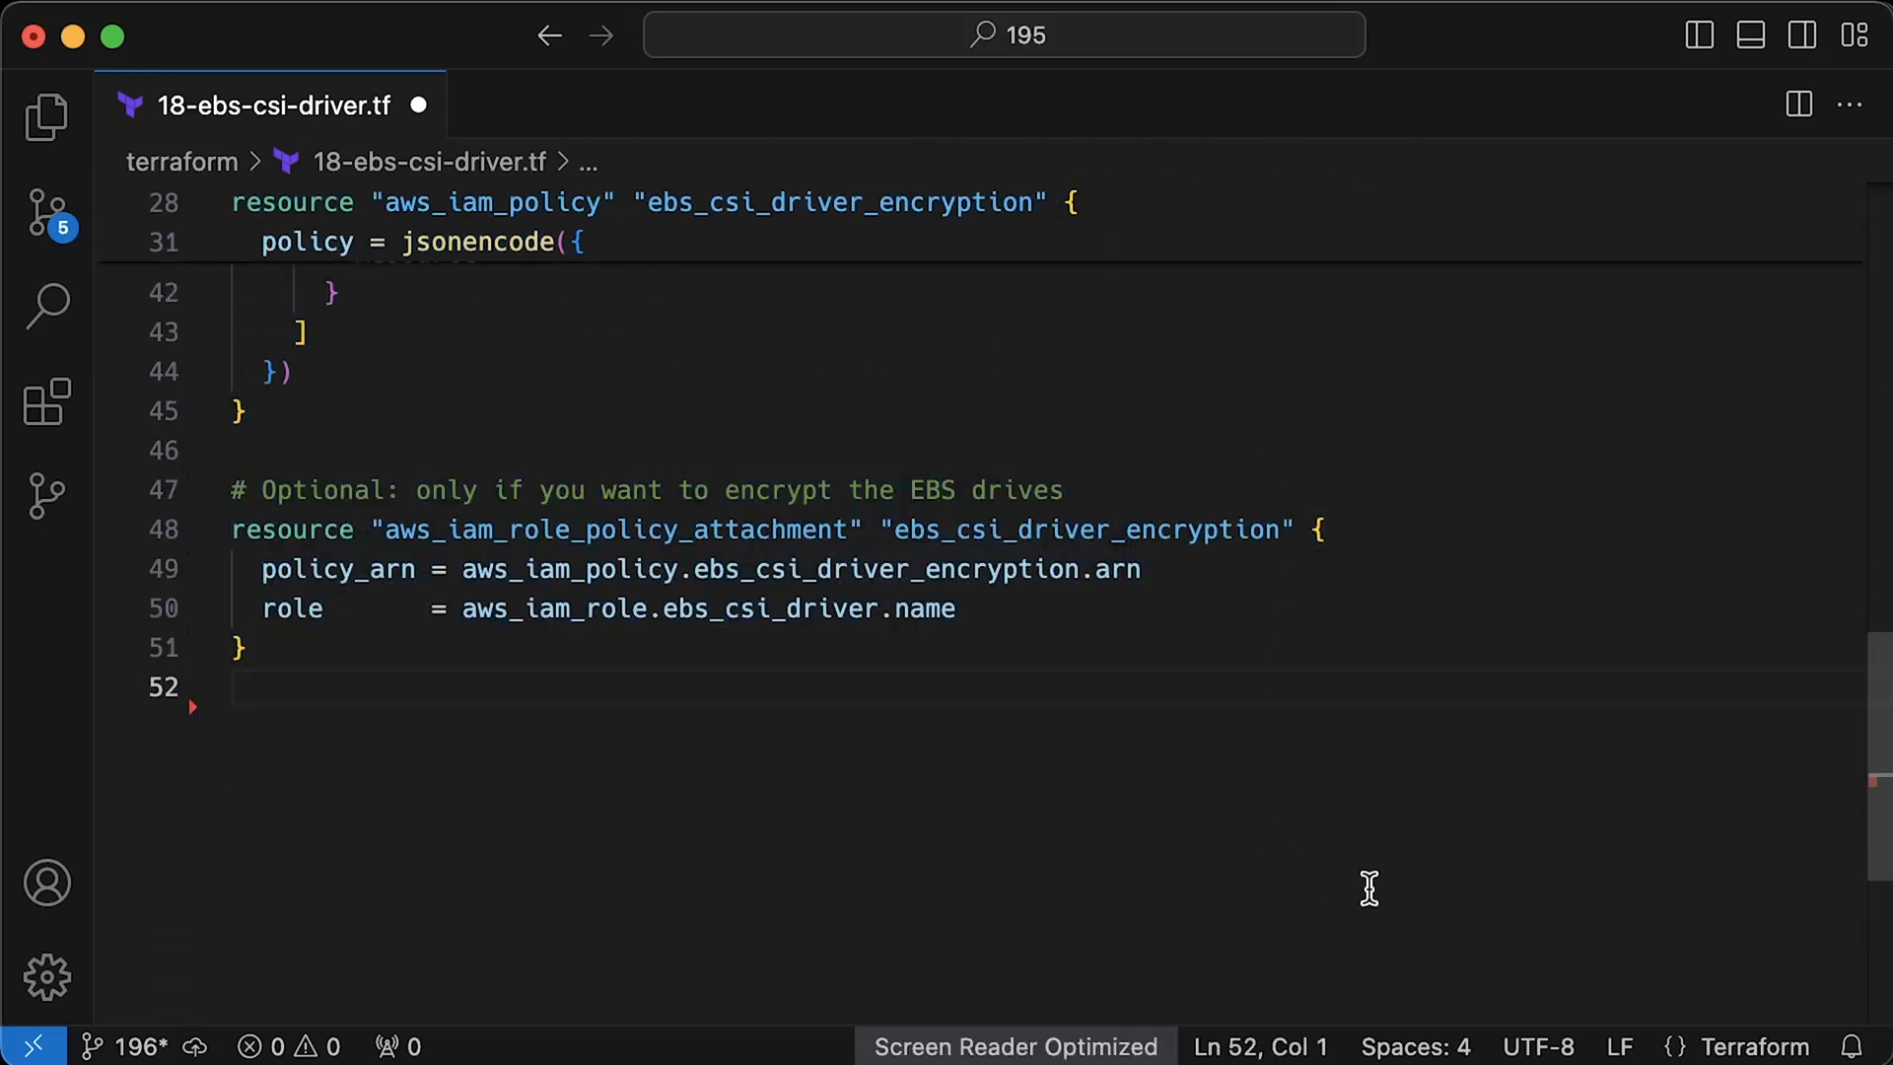
pyautogui.scroll(-3)
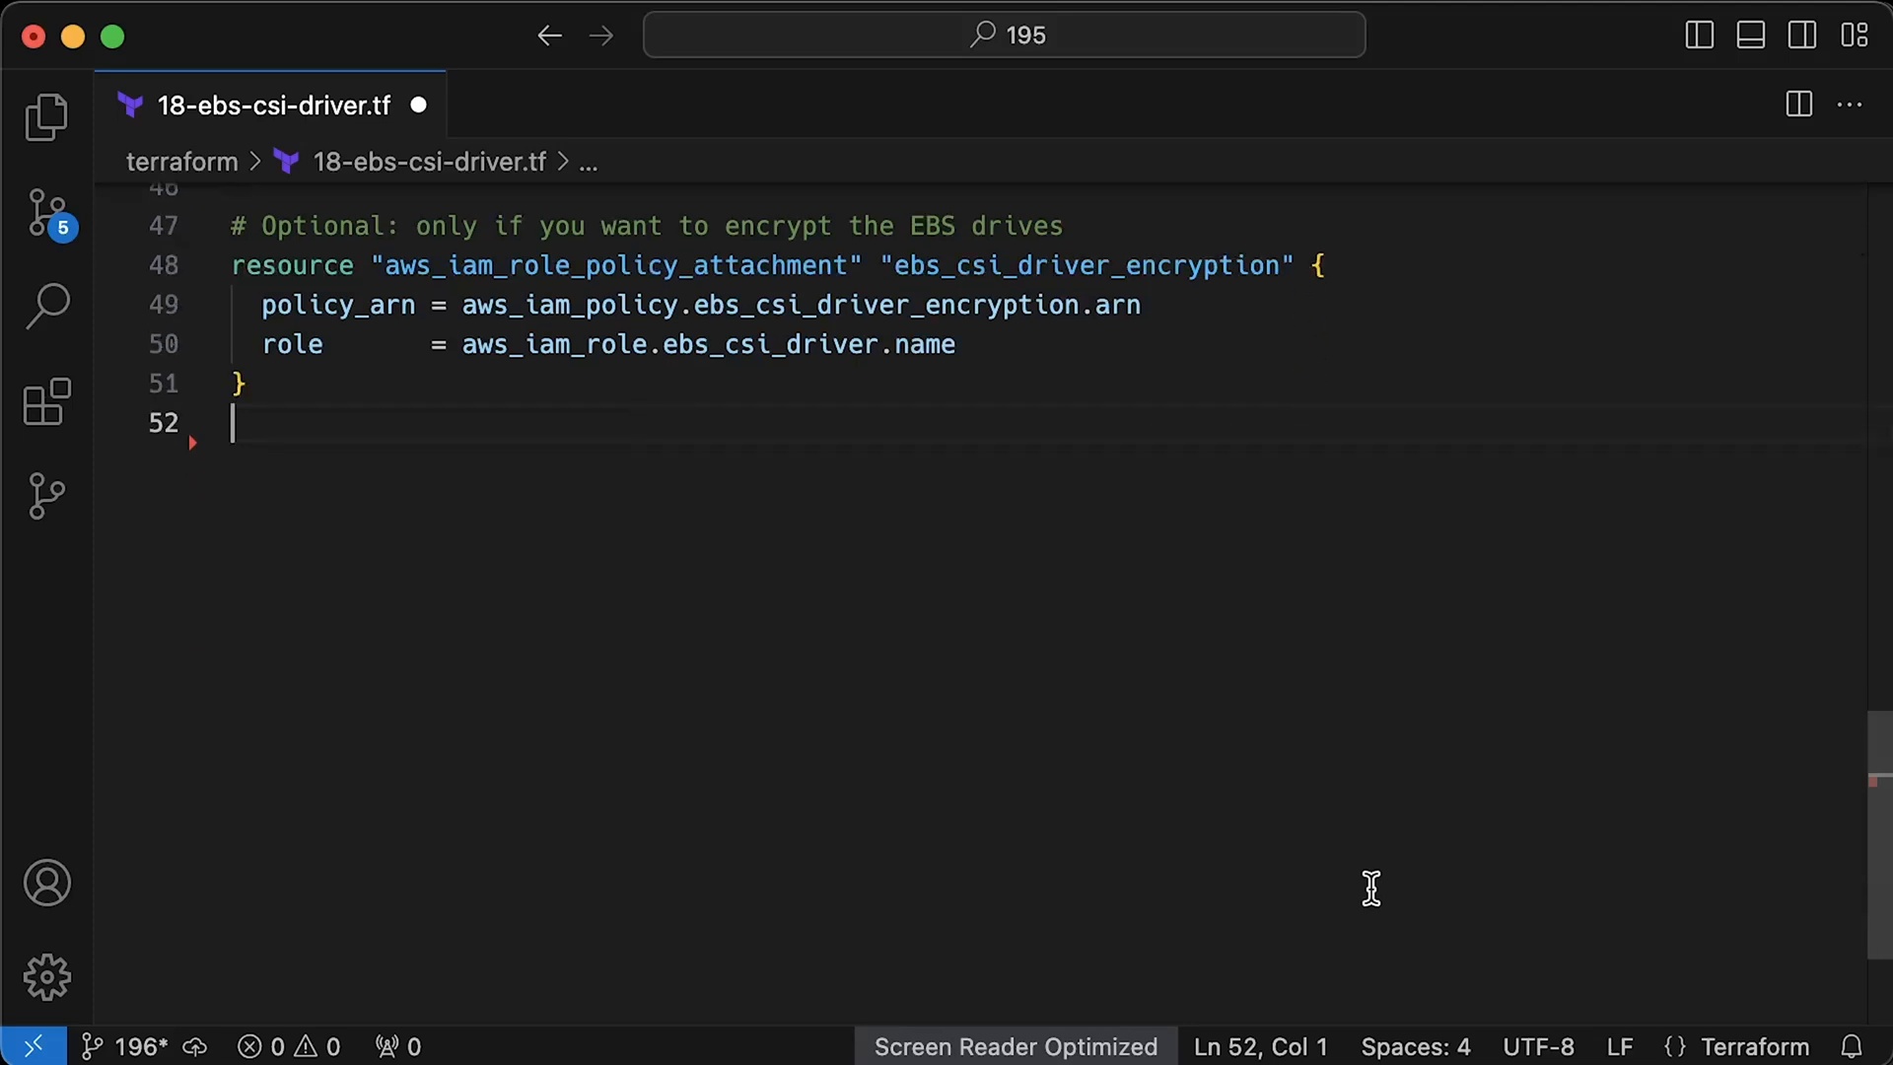
pyautogui.write('resource "aws_eks_pod_identity_association" "ebs_csi_driver" {')
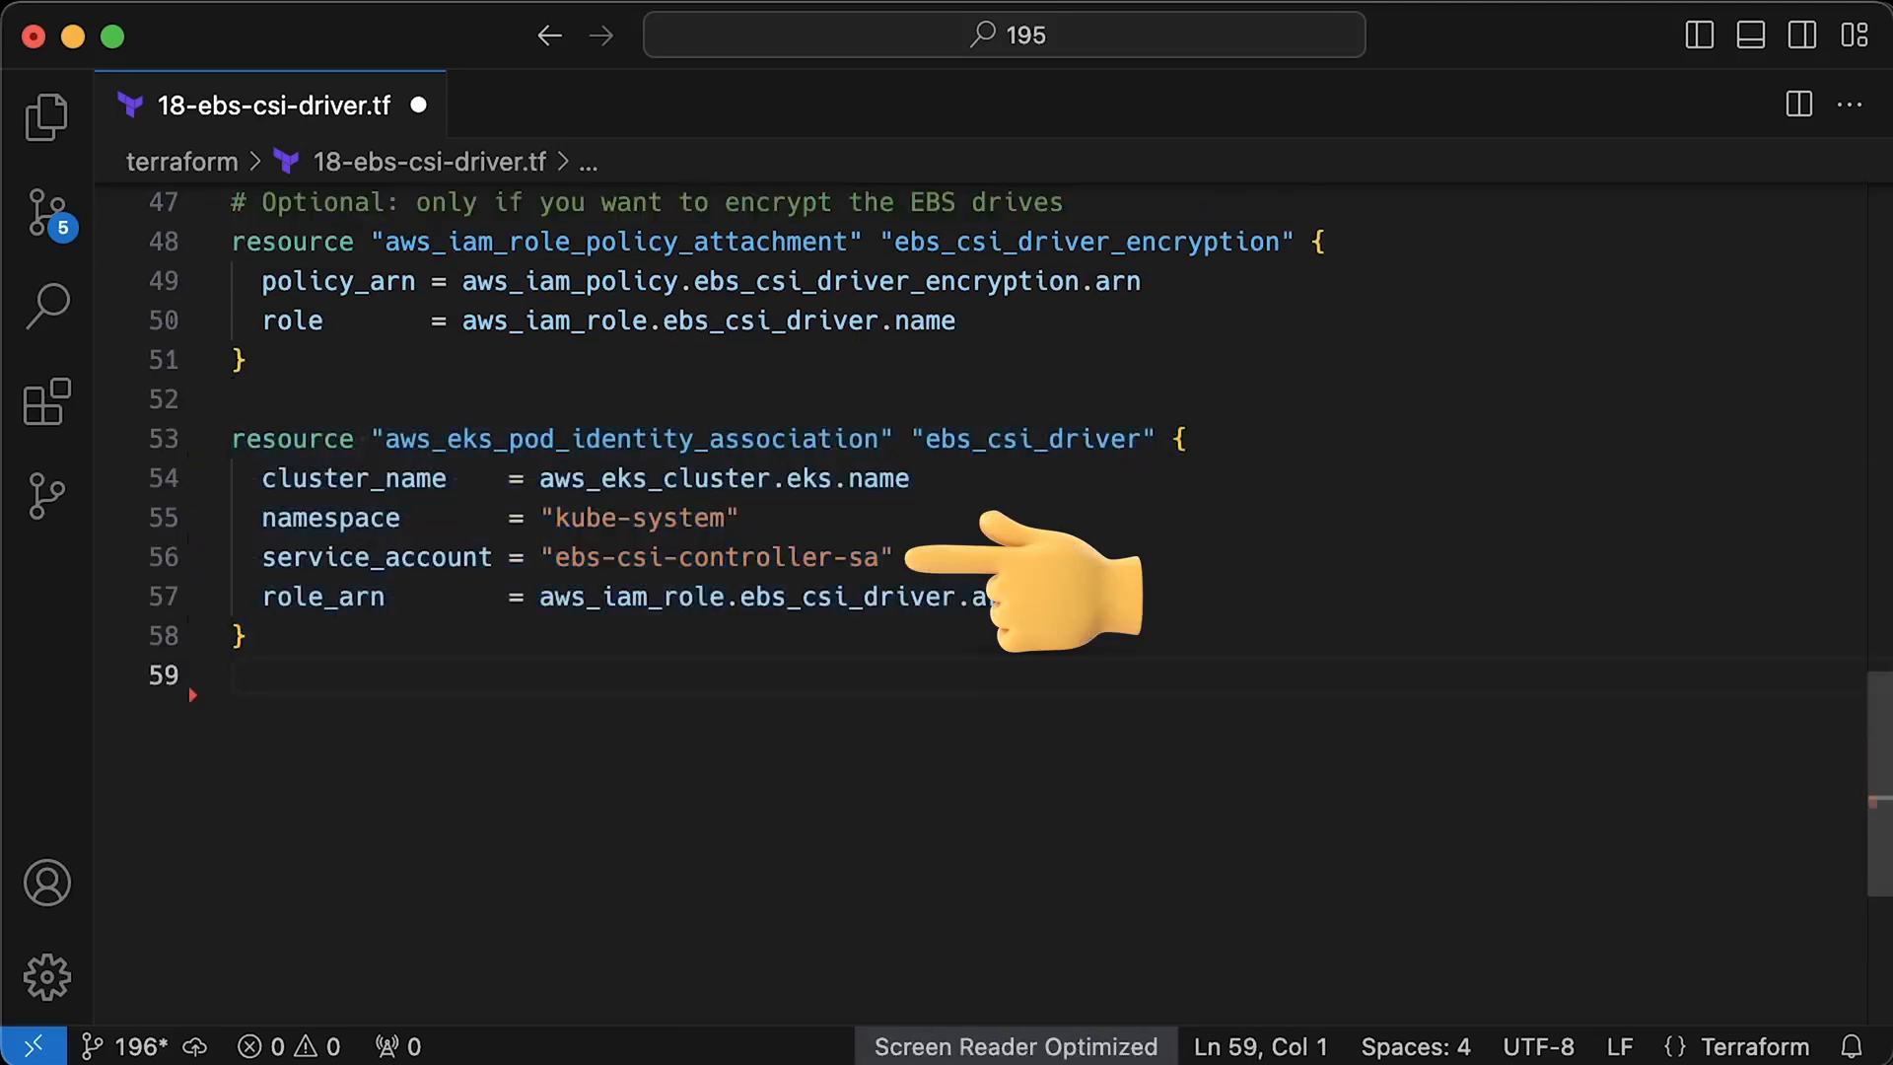
pyautogui.moveTo(870, 544)
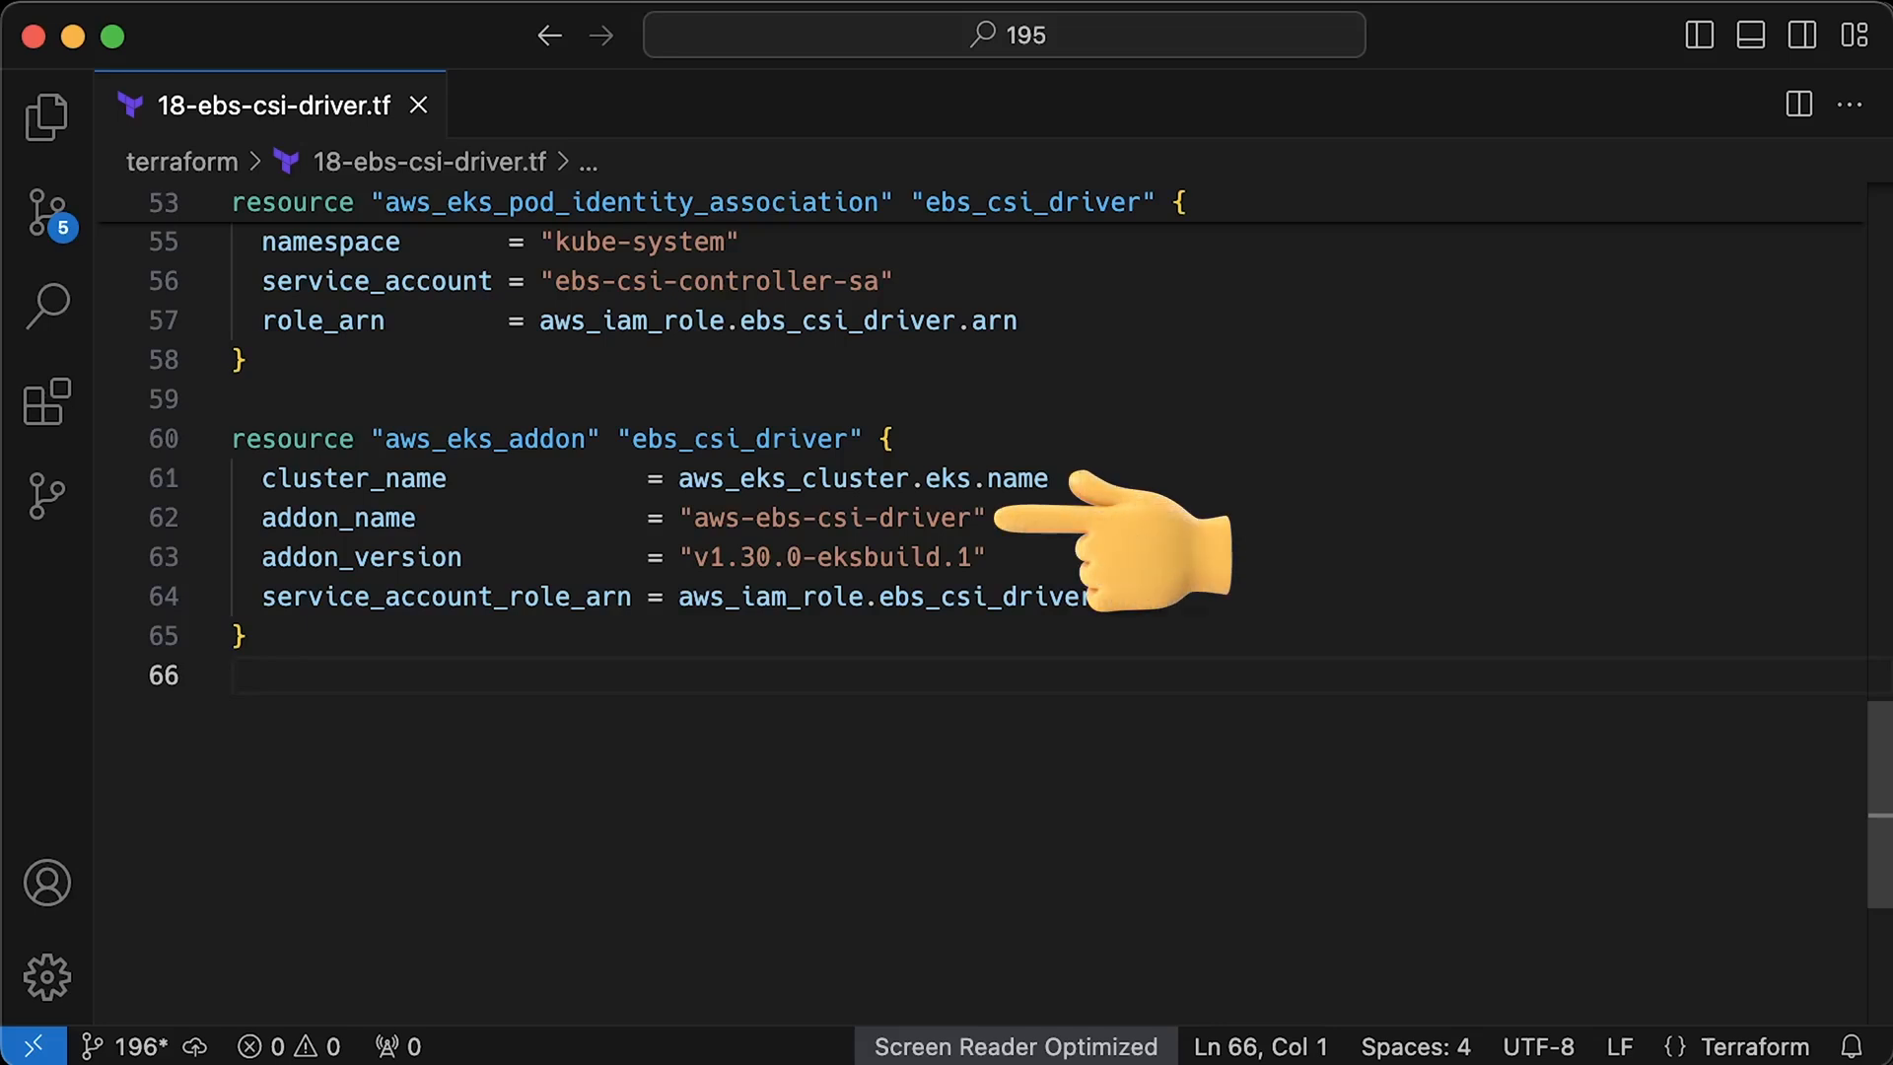
pyautogui.moveTo(1074, 545)
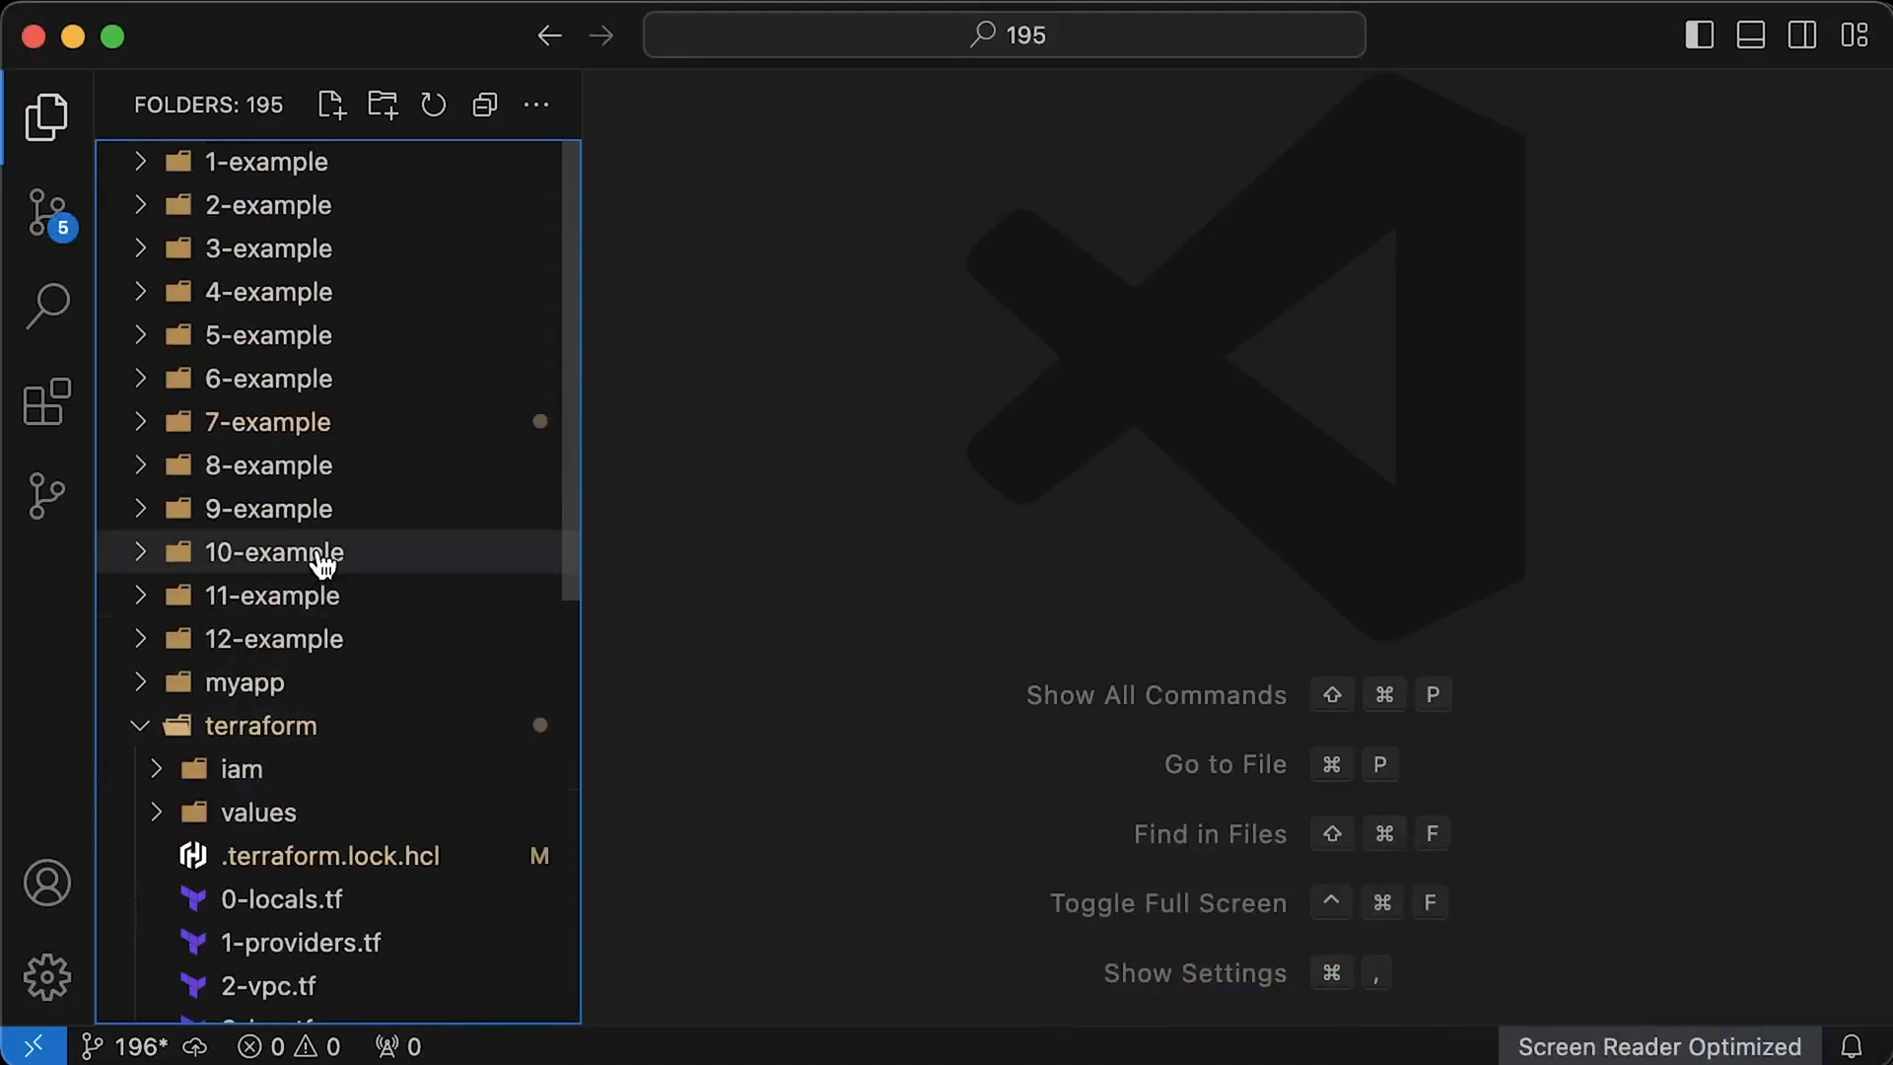
# - View 0-namespace.yaml and 1-statefulset.yaml from the 10-example test manifests
pyautogui.click(275, 553)
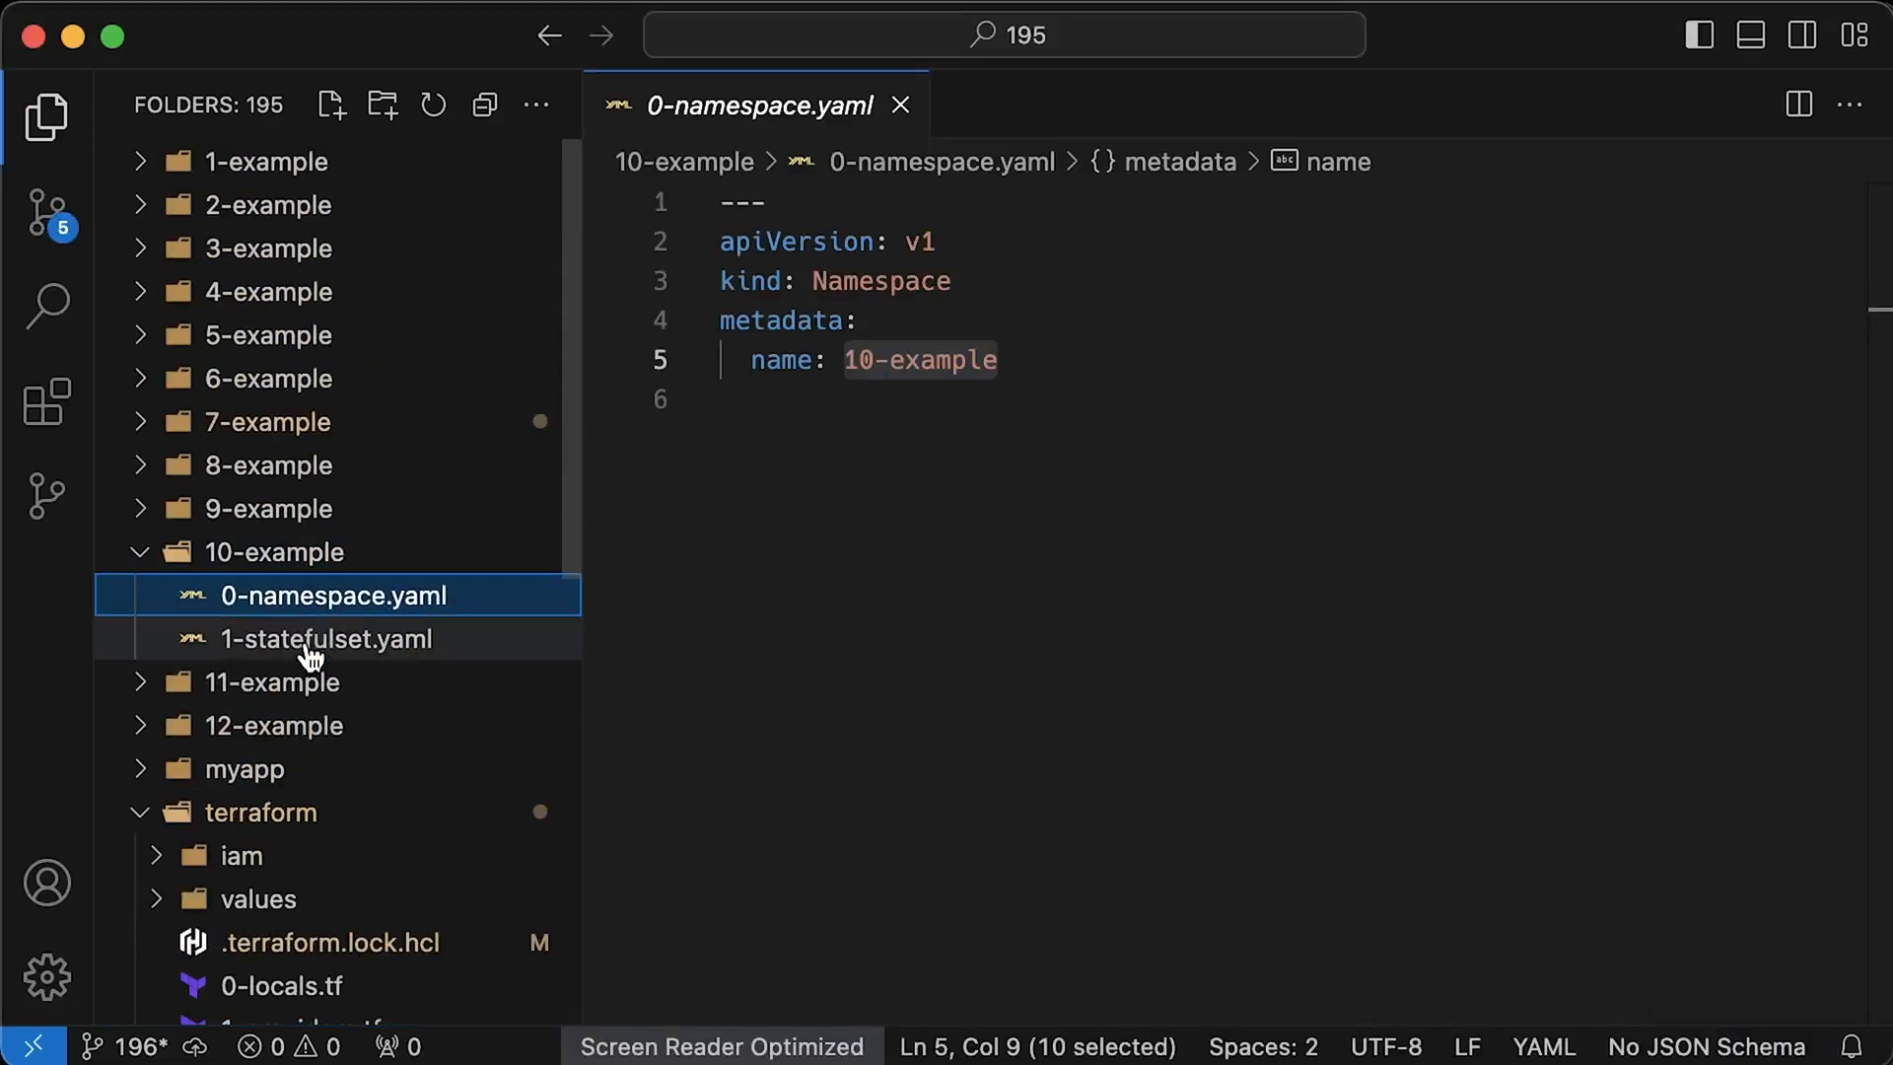
pyautogui.click(336, 637)
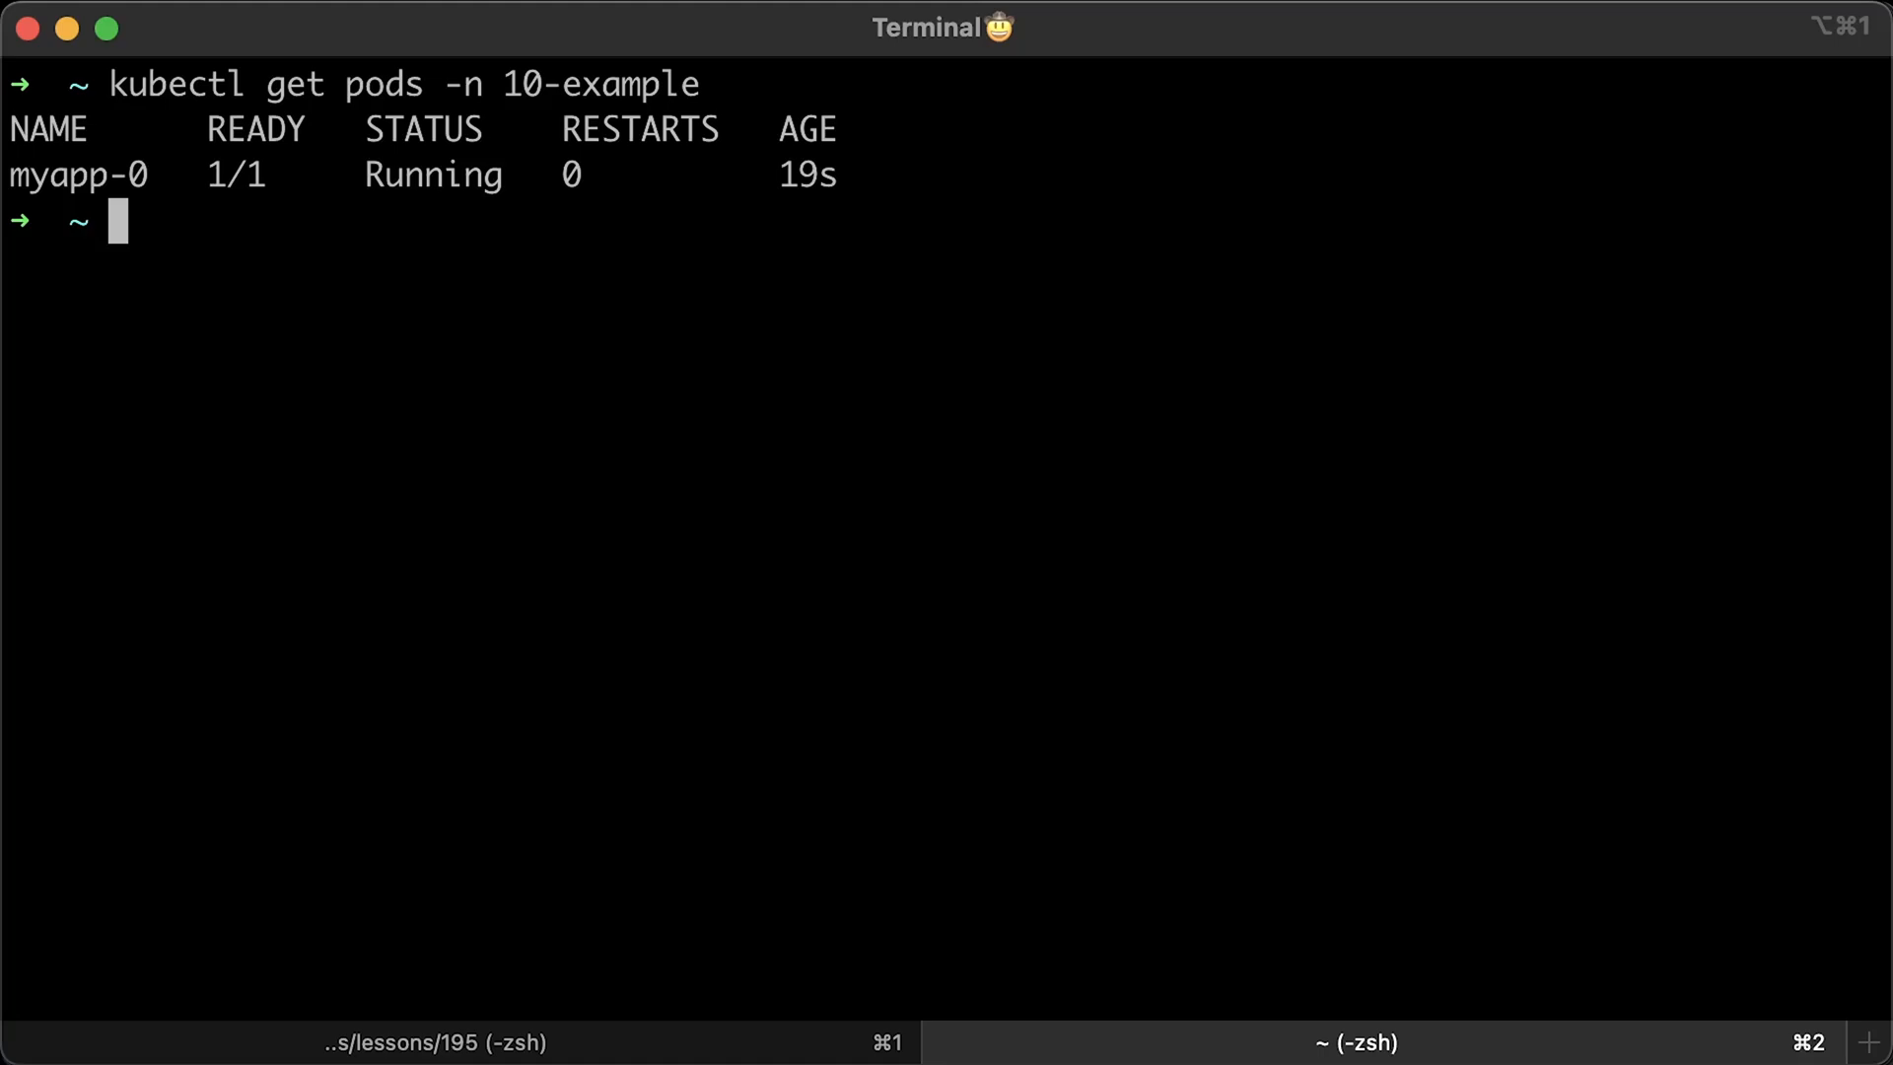
# - Verify data-myapp-0 in 10-example is Bound to a 5Gi gp2 volume, then clear the terminal
pyautogui.write('kubectl get pvc -n 10-example')
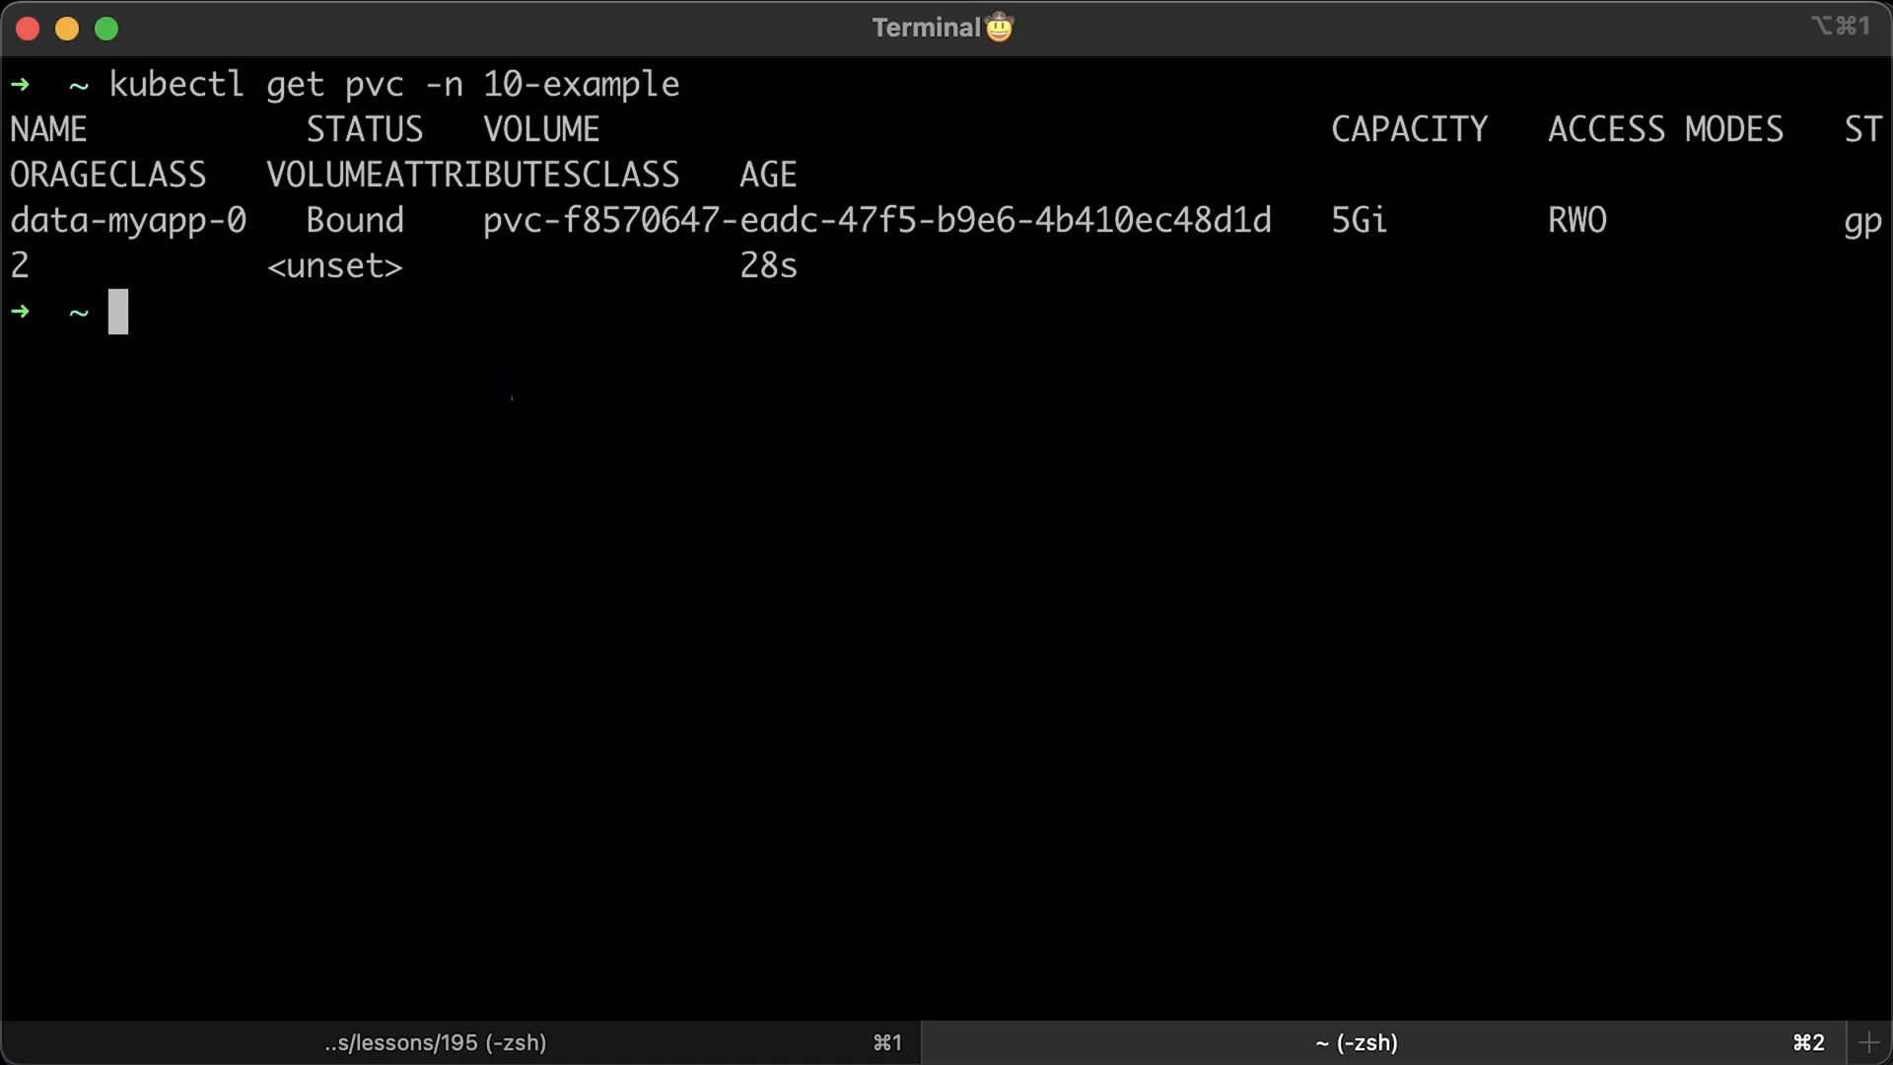
pyautogui.write('kubectl describe pvc data-myapp-0 -n 10-example')
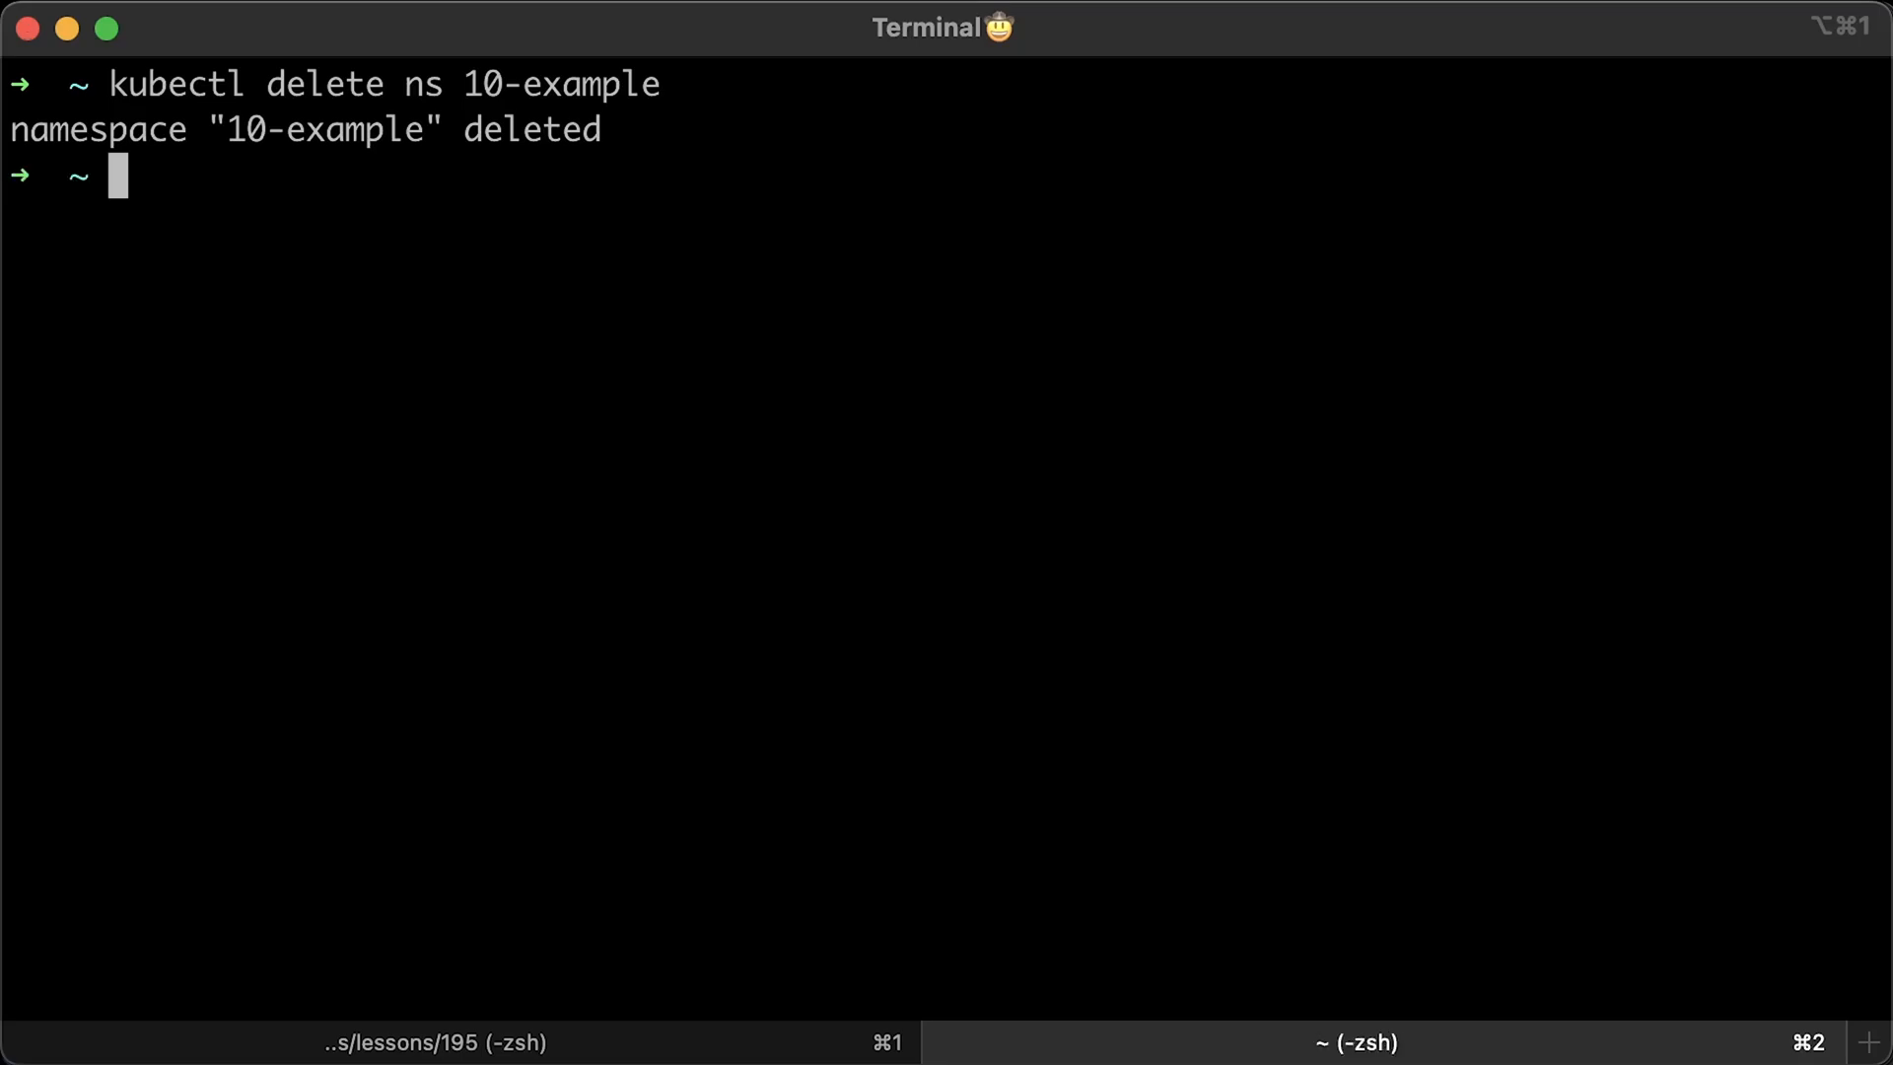
pyautogui.press('cmd+k')
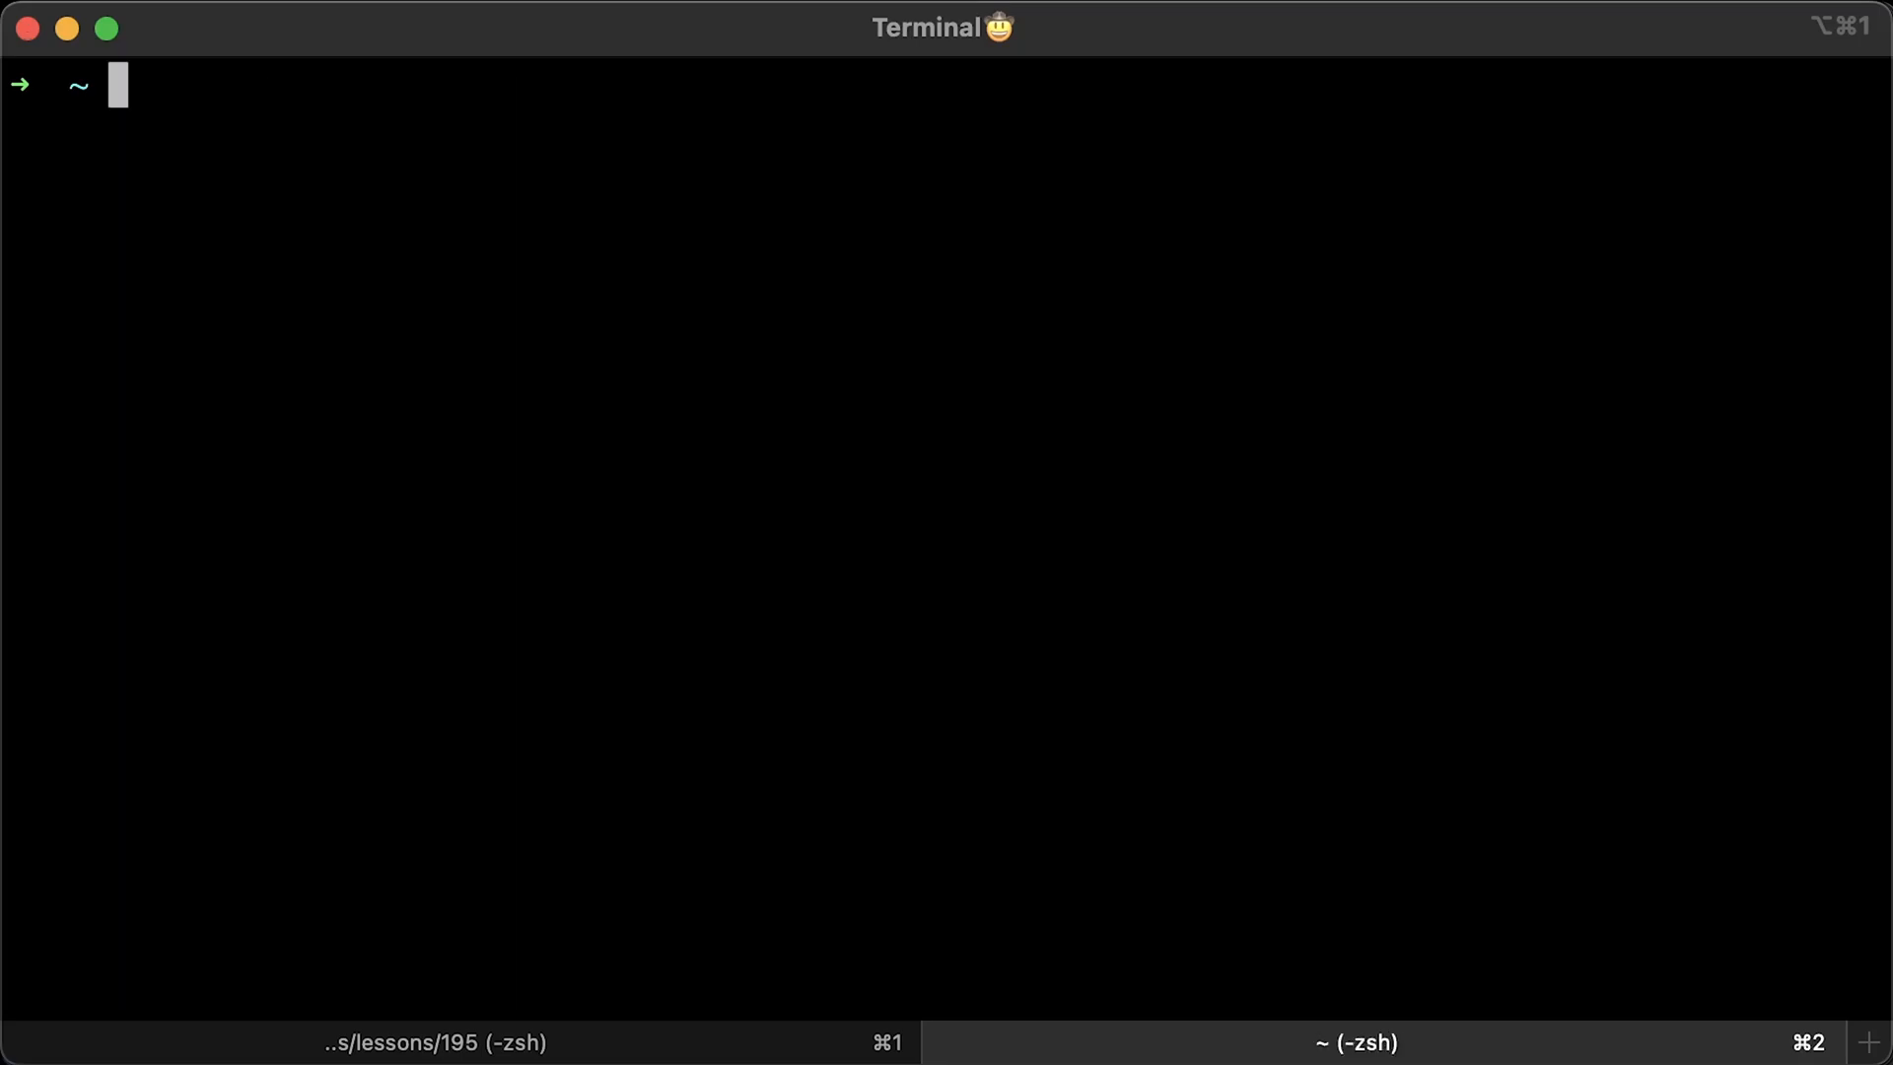